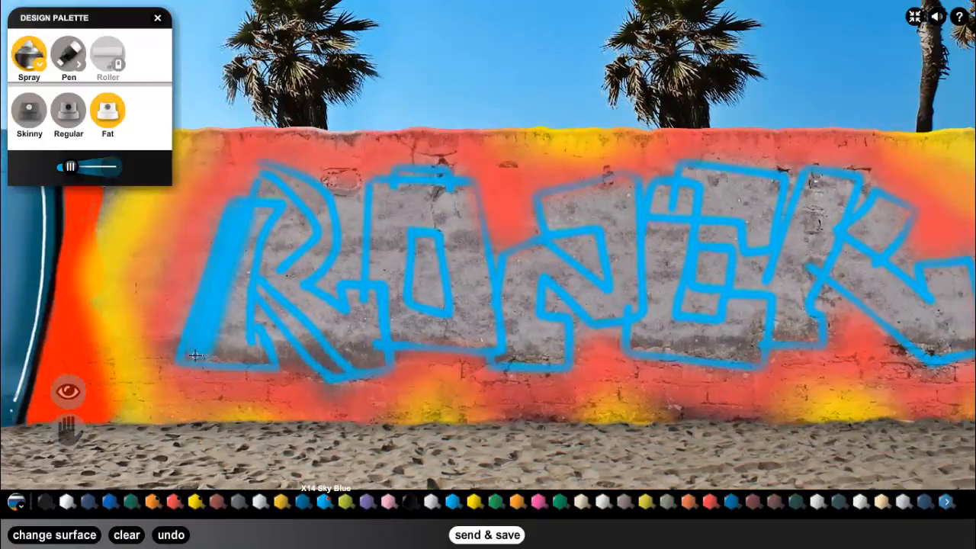
Fill the RONEK letter shapes with solid Sky Blue spray using the Fat nozzle
drag(195, 357, 515, 359)
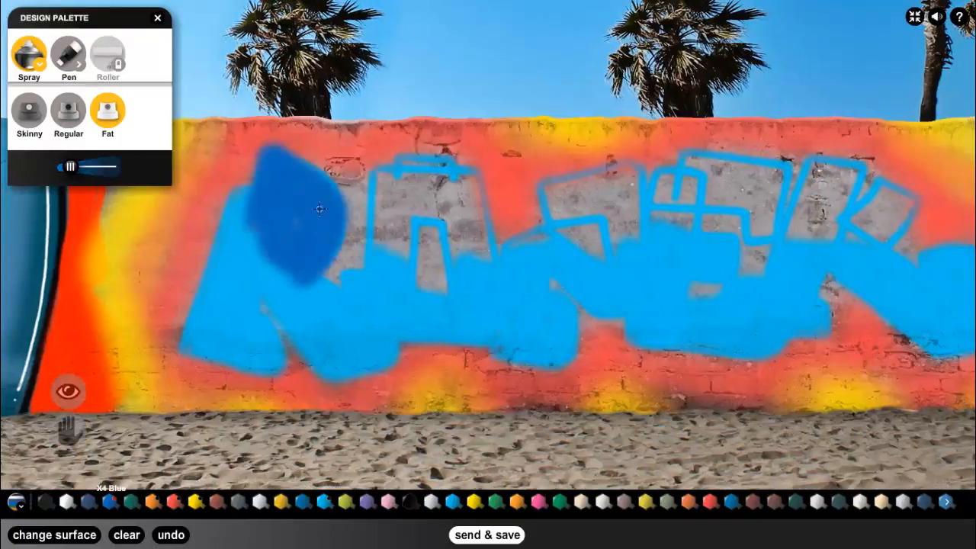
Draw a Gloss Black pen outline around the edges of the blue letters
drag(320, 208, 568, 217)
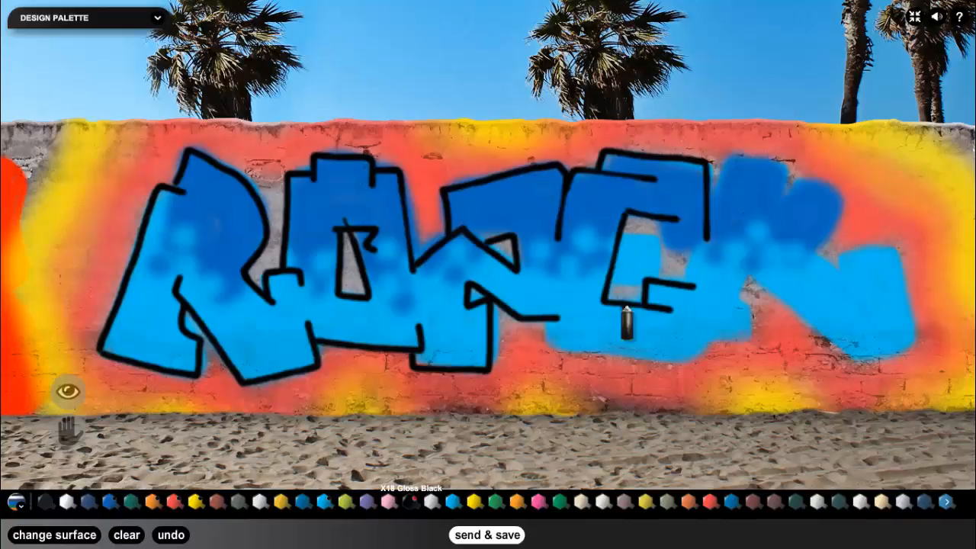
Spray a yellow glow around the outline and a green-speckled black drop shadow below the letters
drag(625, 316, 735, 287)
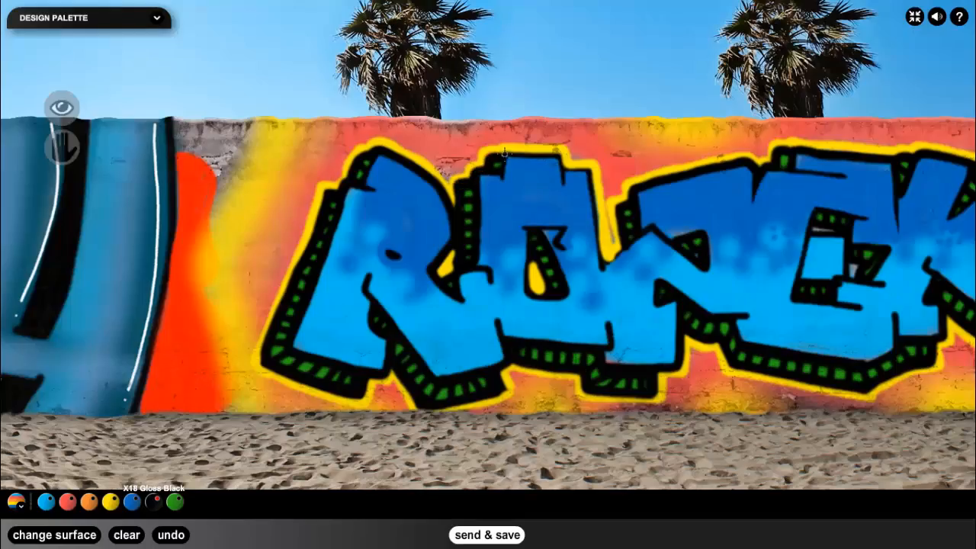
drag(504, 152, 488, 305)
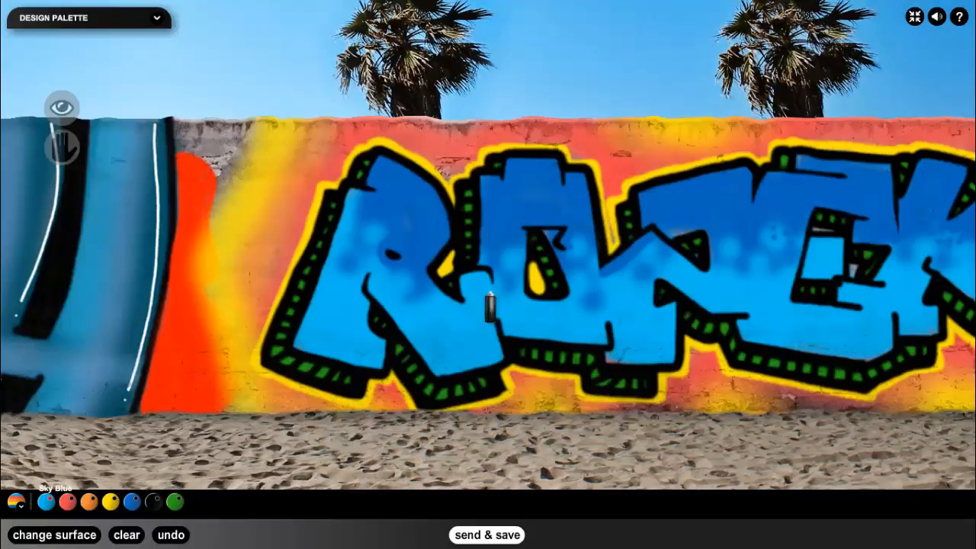